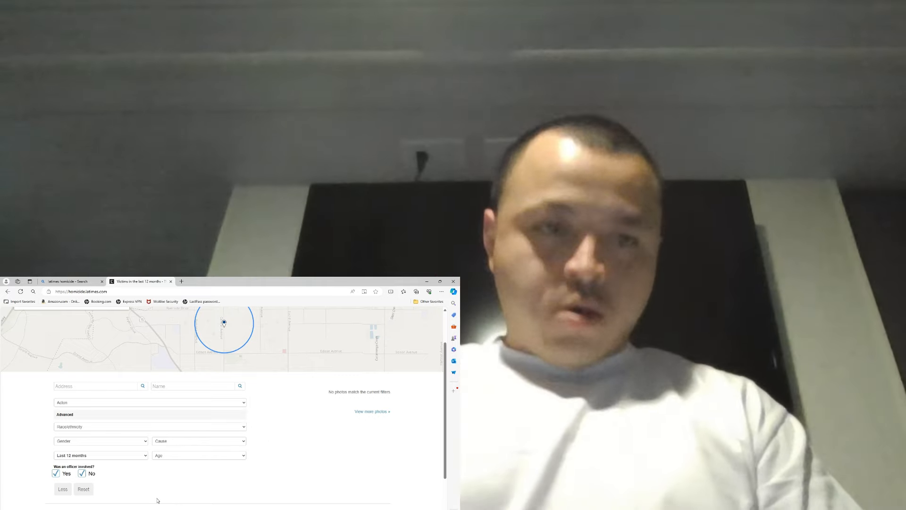
Step: Filter the victims to the Azusa neighborhood over the last 12 months
click(149, 402)
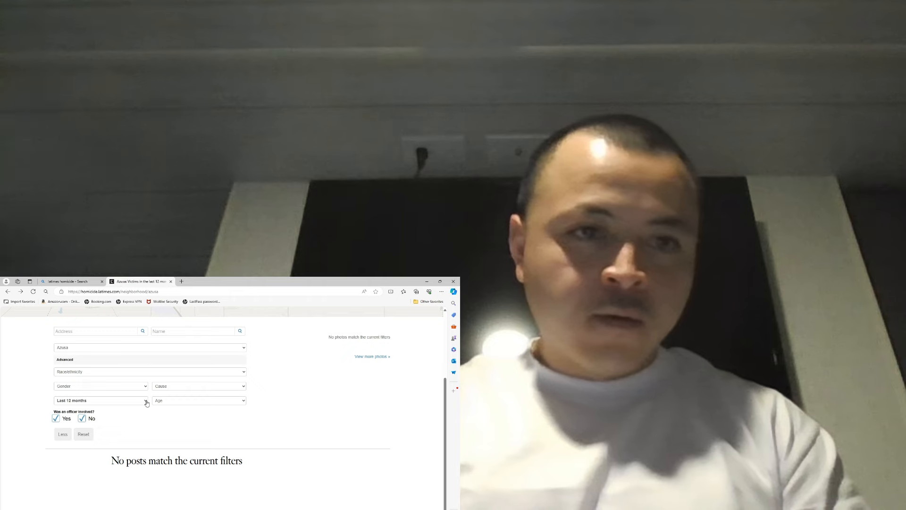
Step: Step the Azusa year filter back through 2022, 2018 and 2016 to 2015, showing two victim photos
click(100, 401)
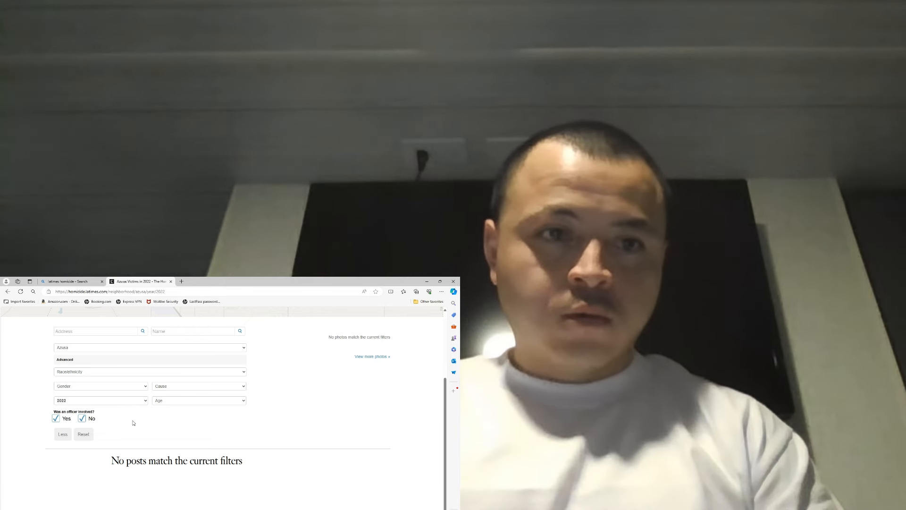
click(101, 401)
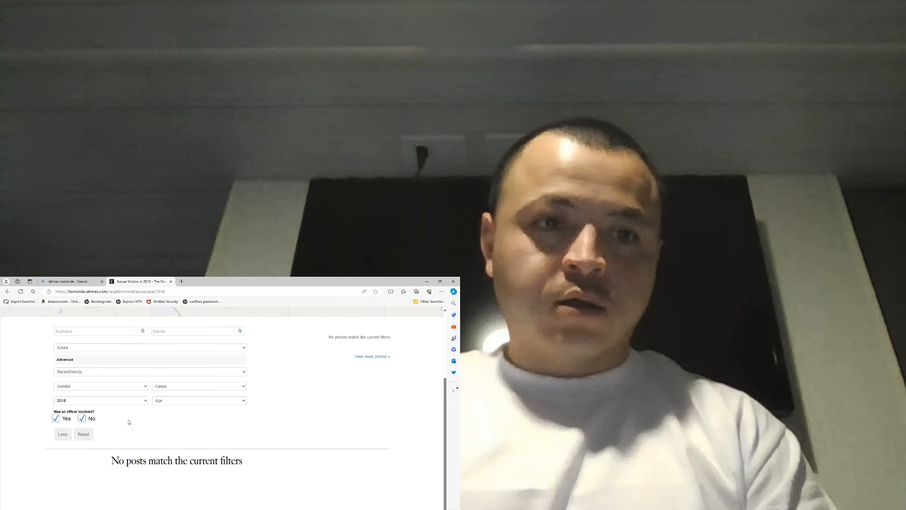
click(100, 401)
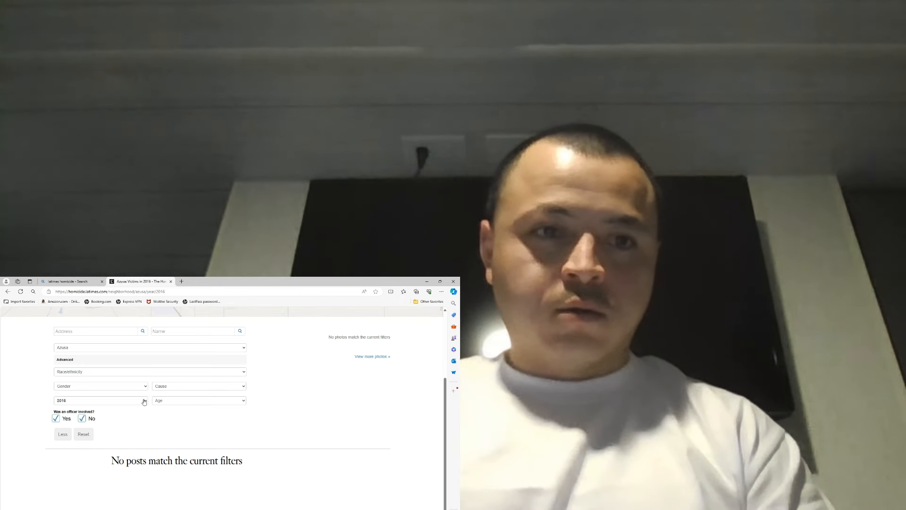
click(101, 401)
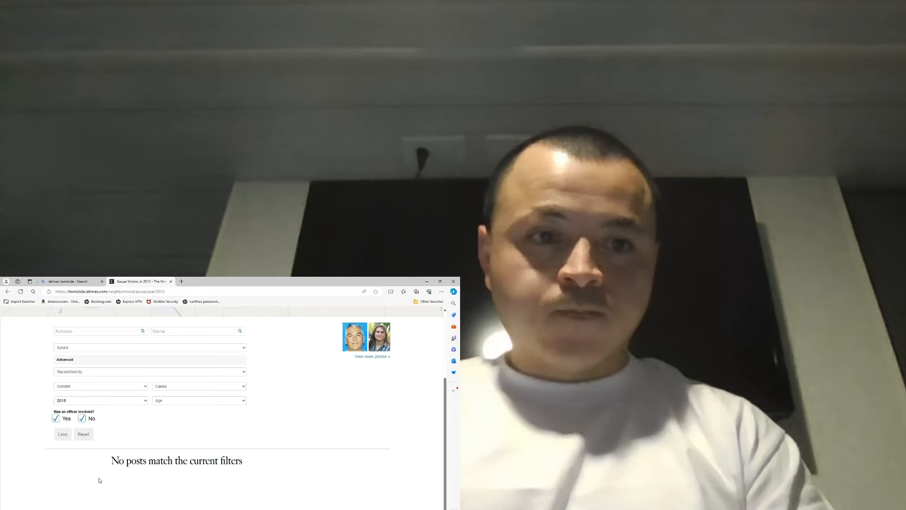
Step: Step the year filter back through 2014, 2013, 2012, 2011, 2010 and 2009 to 2007 with no matches
click(100, 400)
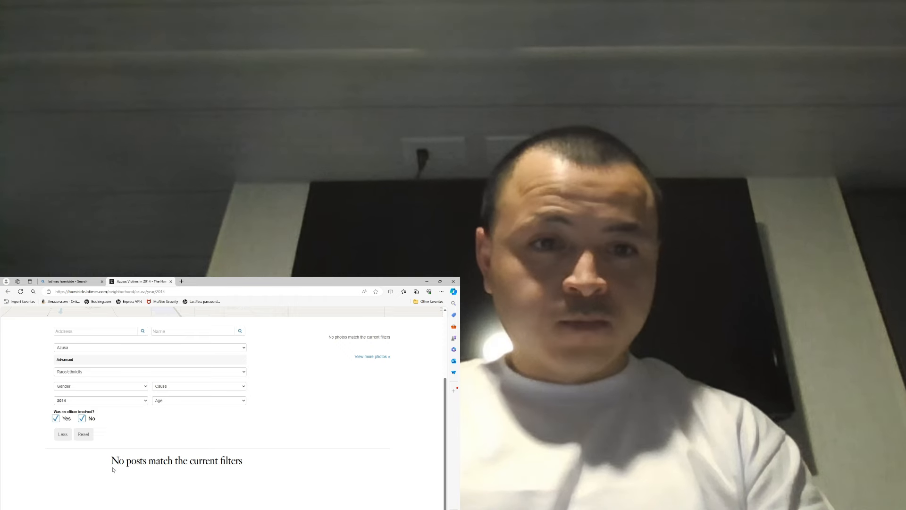
click(100, 401)
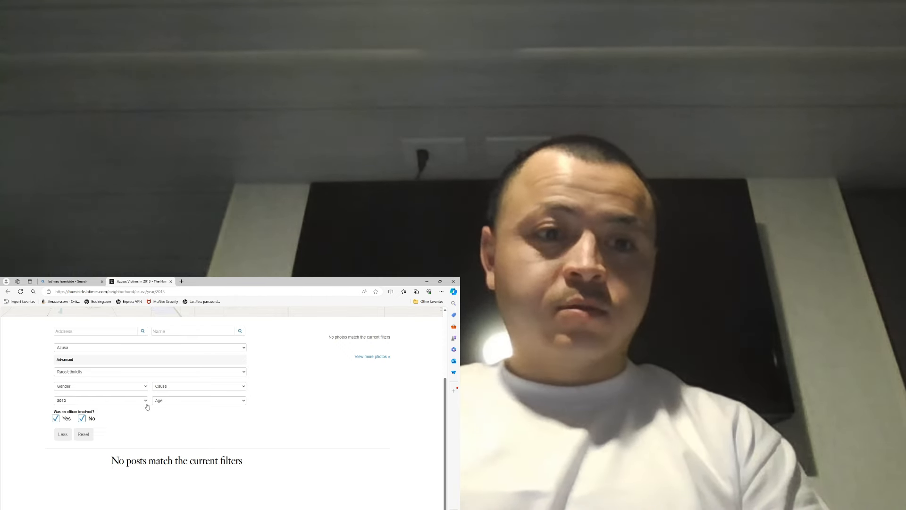
click(101, 400)
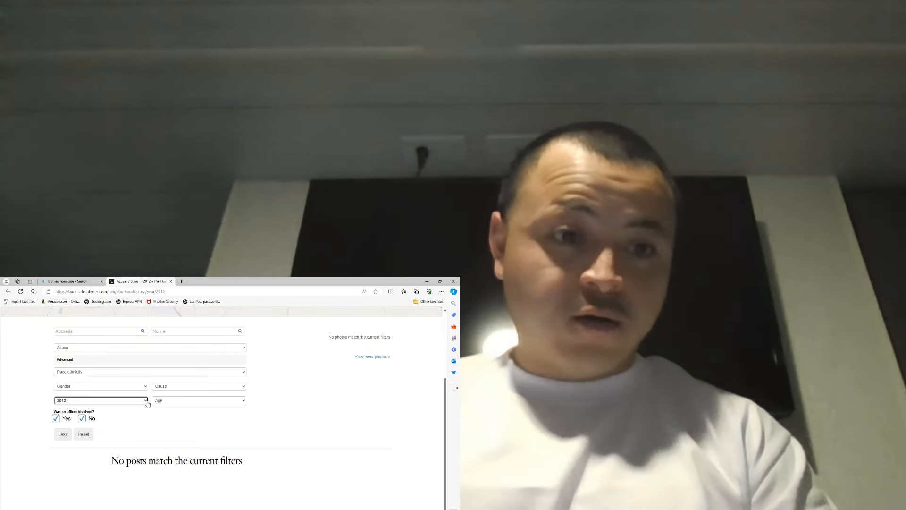
click(100, 400)
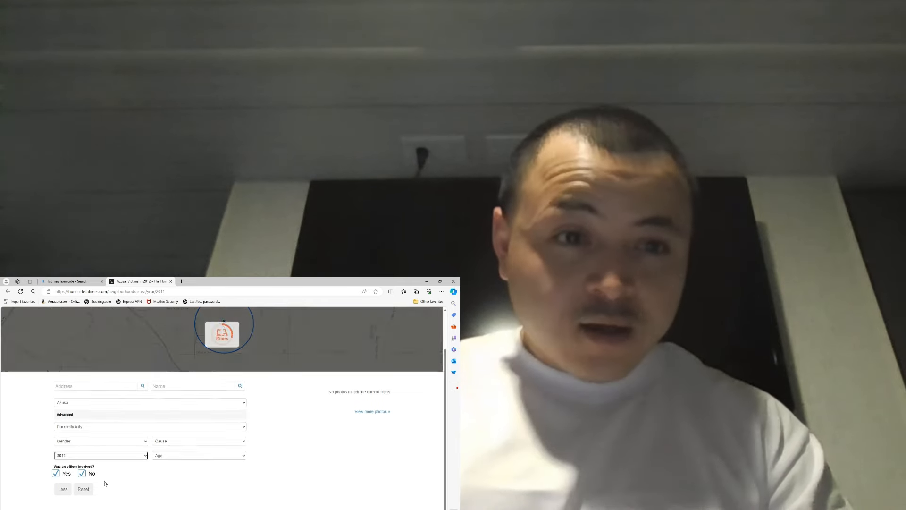
scroll(down, 3)
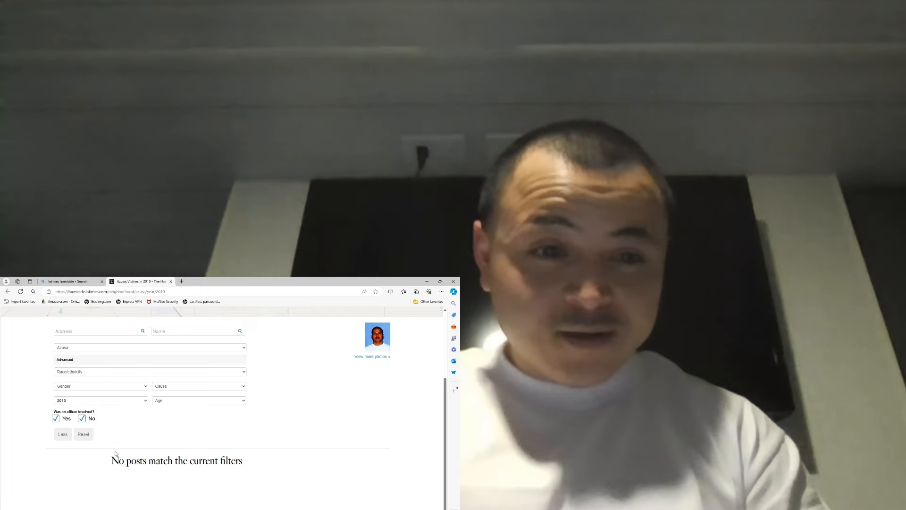
click(101, 401)
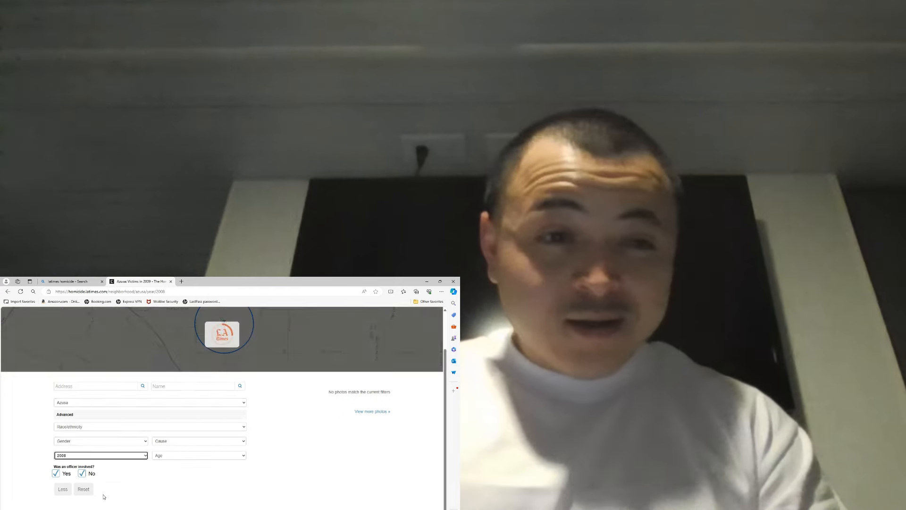
scroll(down, 3)
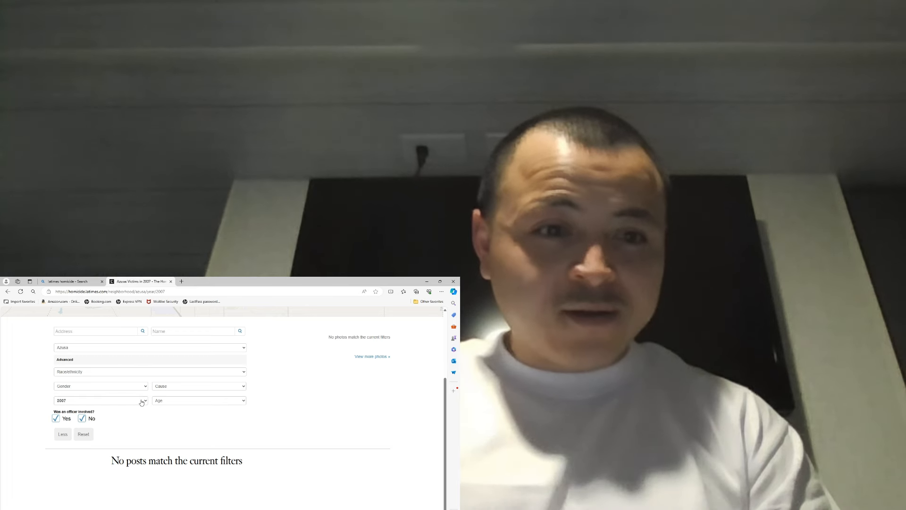
Step: Step the year filter back through 2006 and 2005 to 2004, still showing no matching photos
click(100, 400)
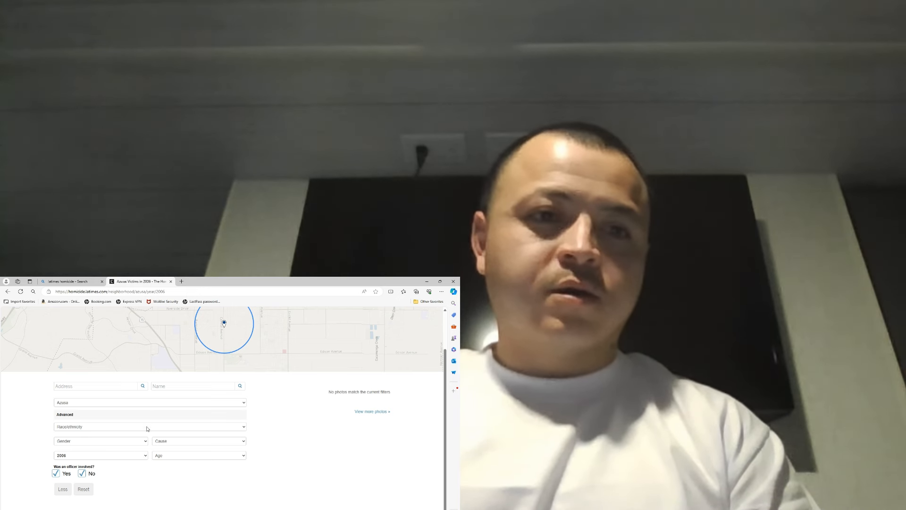
mouse_move(130, 425)
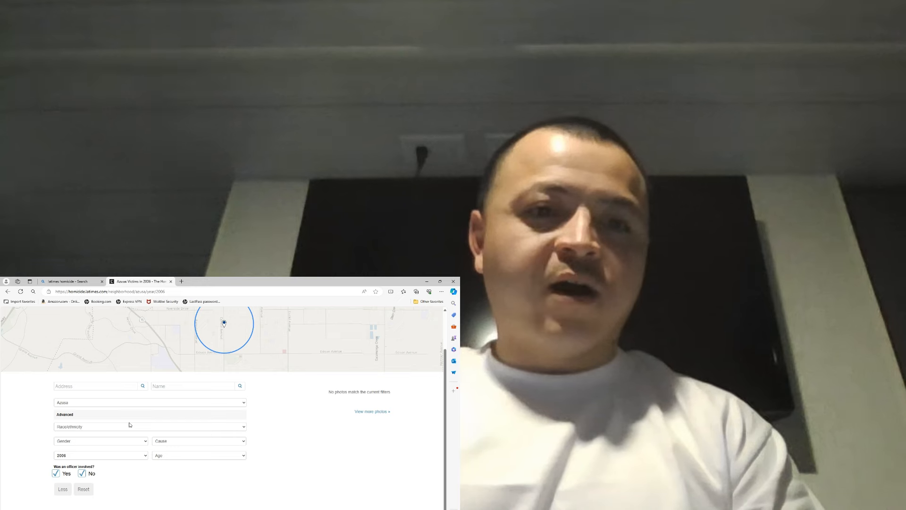
click(101, 455)
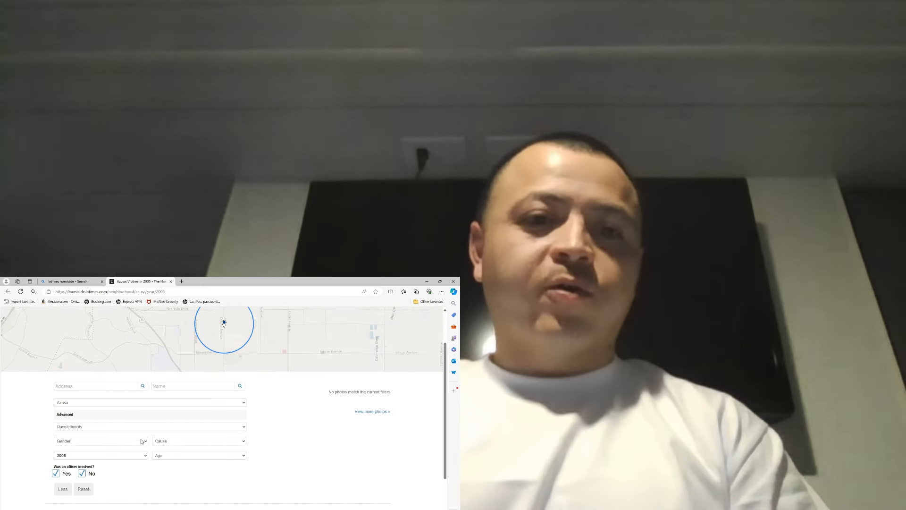
click(100, 455)
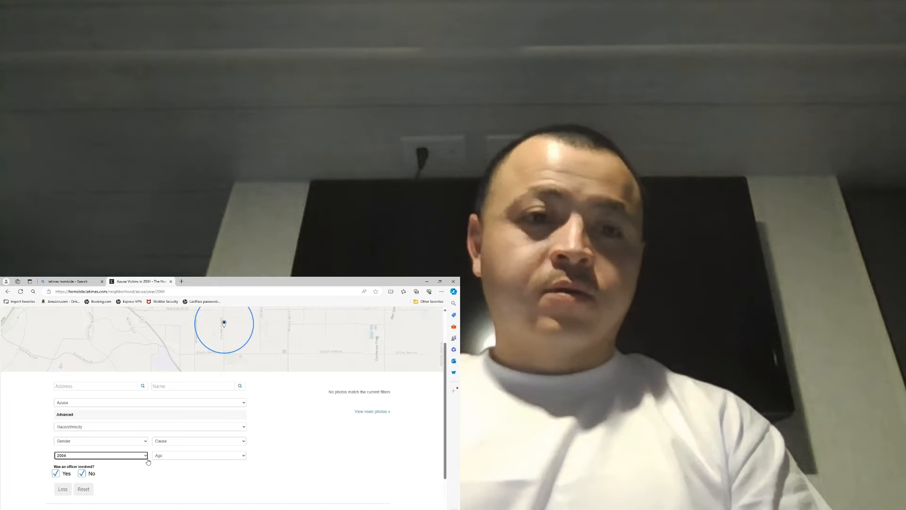